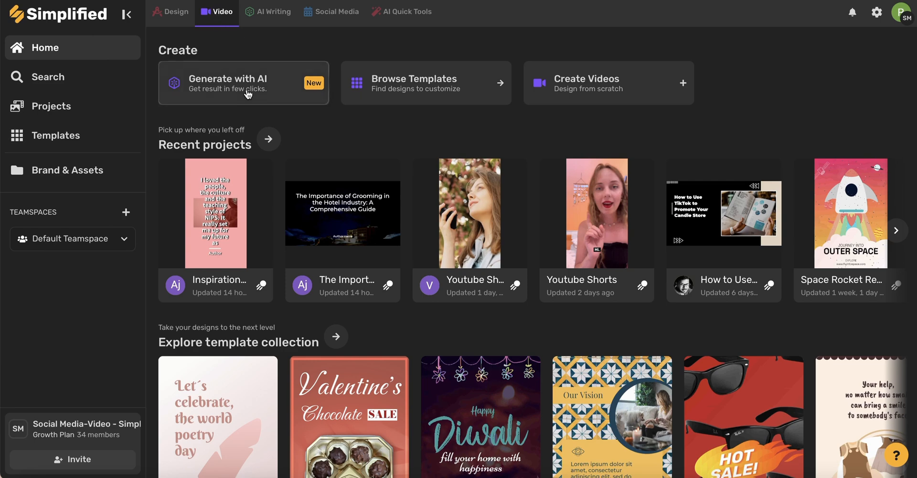
mouse_move(589, 89)
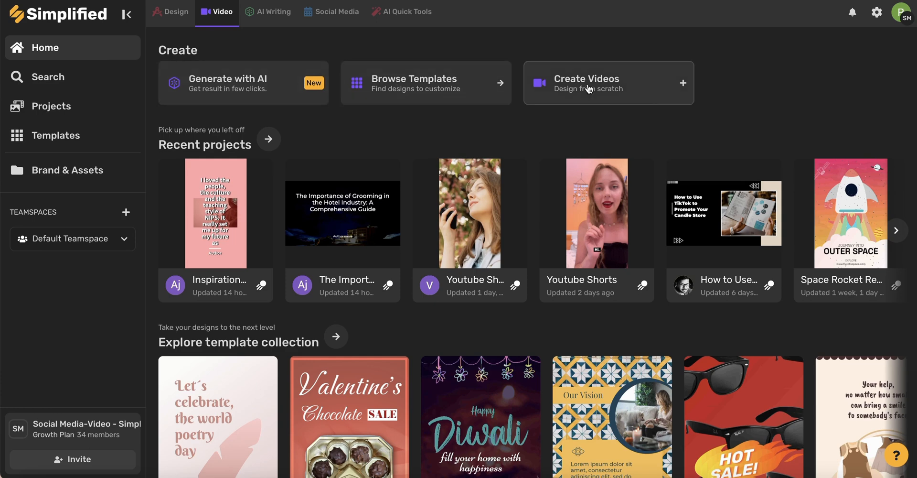
Step: Start a new video project from Create Videos on the Home page
left_click(587, 82)
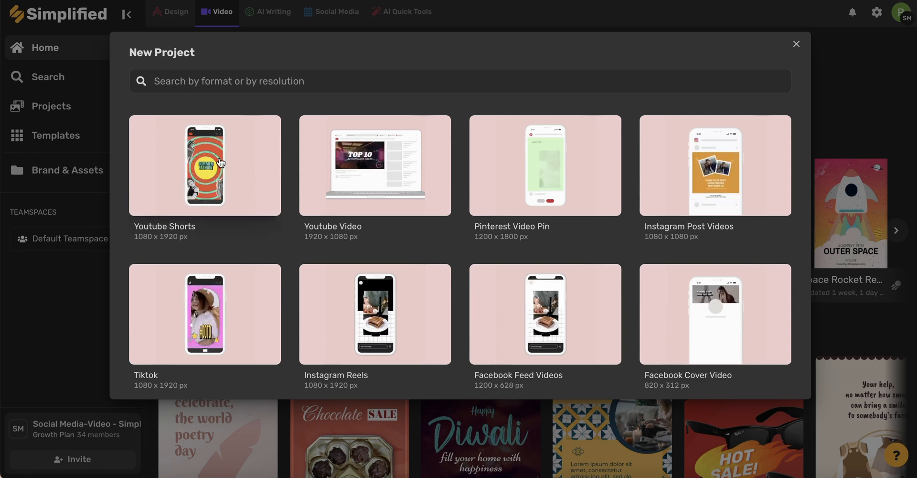
Step: Choose the YouTube Shorts format, then browse My assets to upload a video clip
left_click(204, 165)
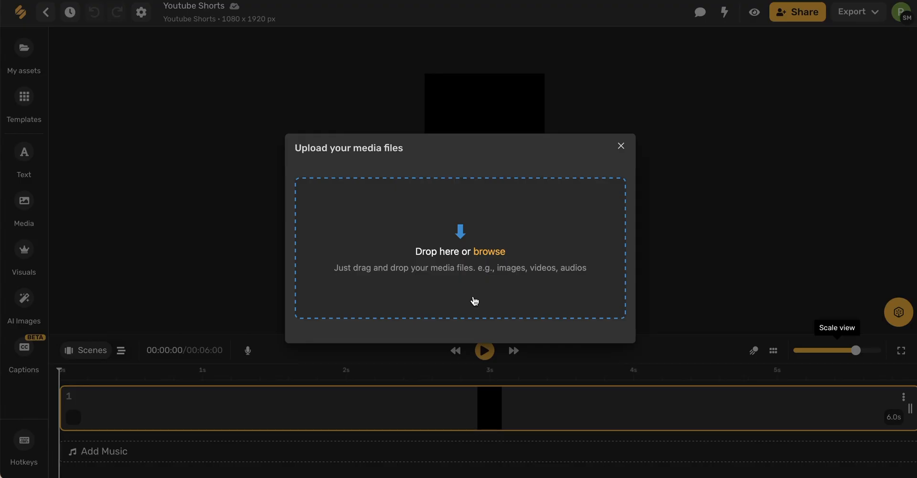
mouse_move(472, 256)
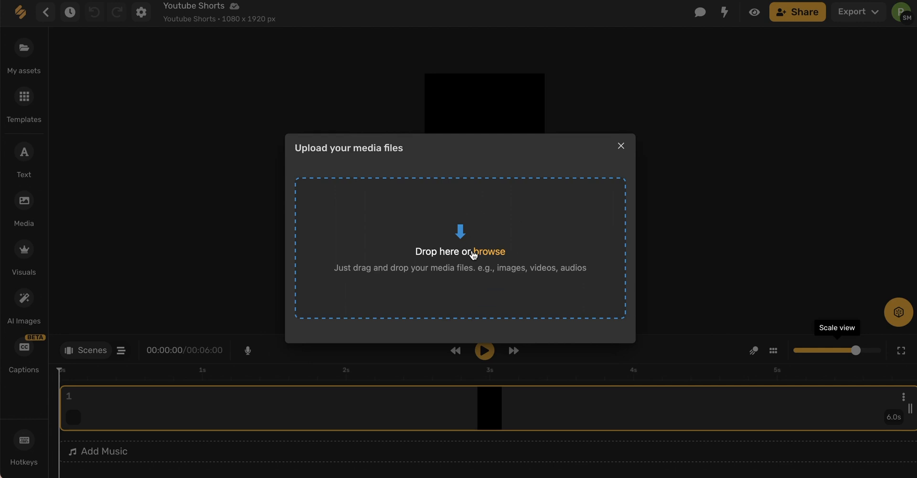
left_click(620, 146)
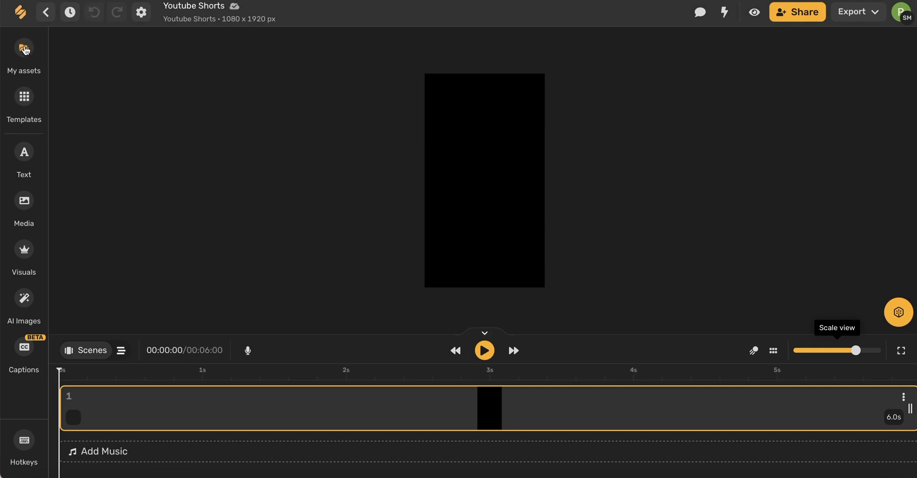
left_click(23, 48)
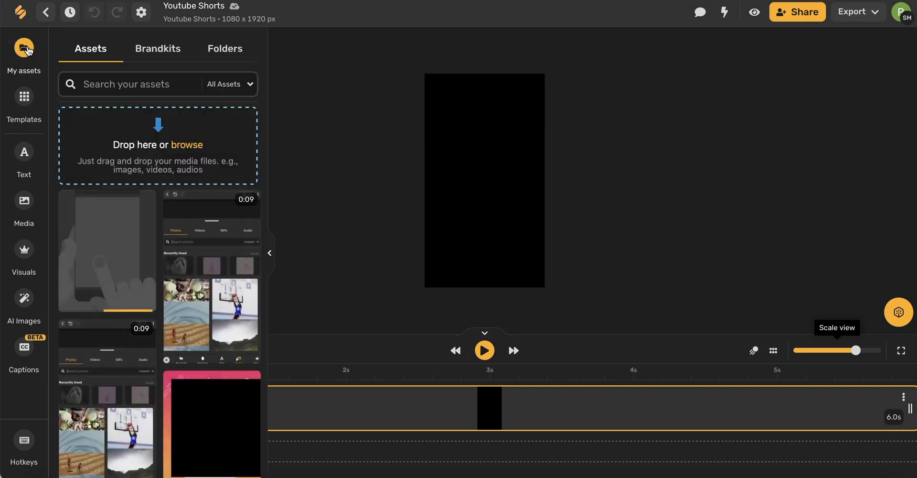
mouse_move(171, 178)
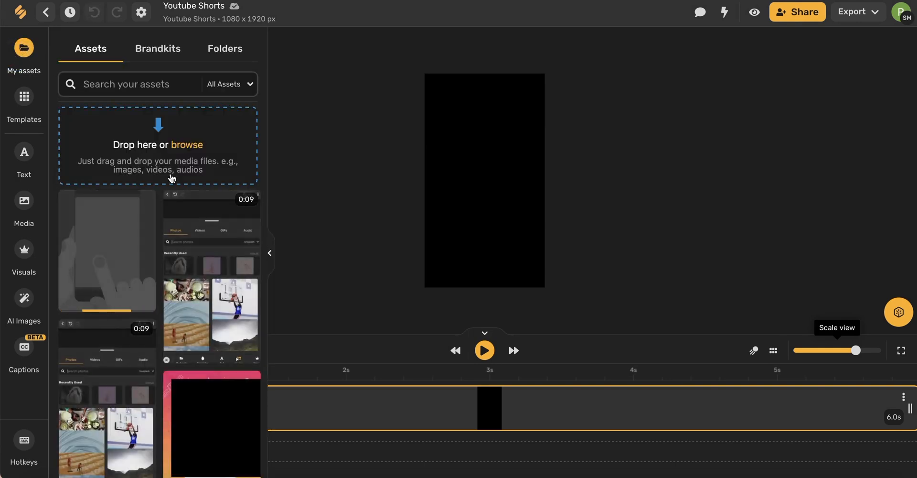
left_click(230, 83)
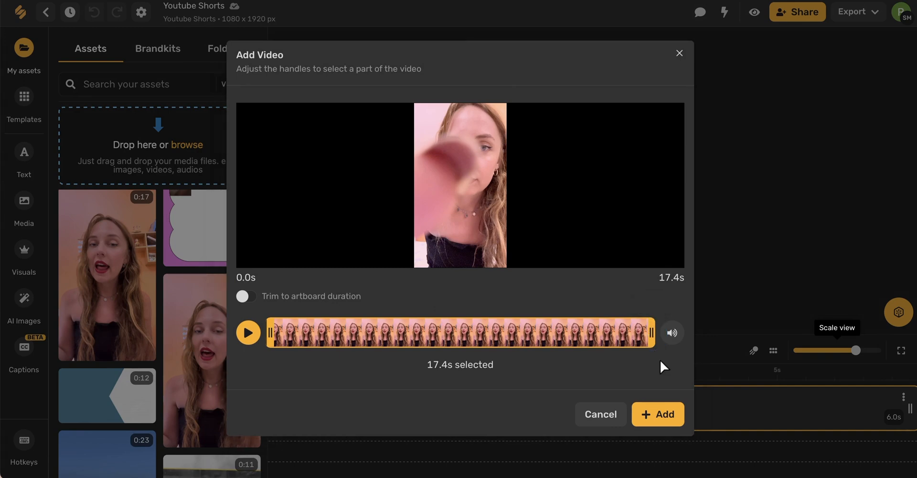
mouse_move(782, 388)
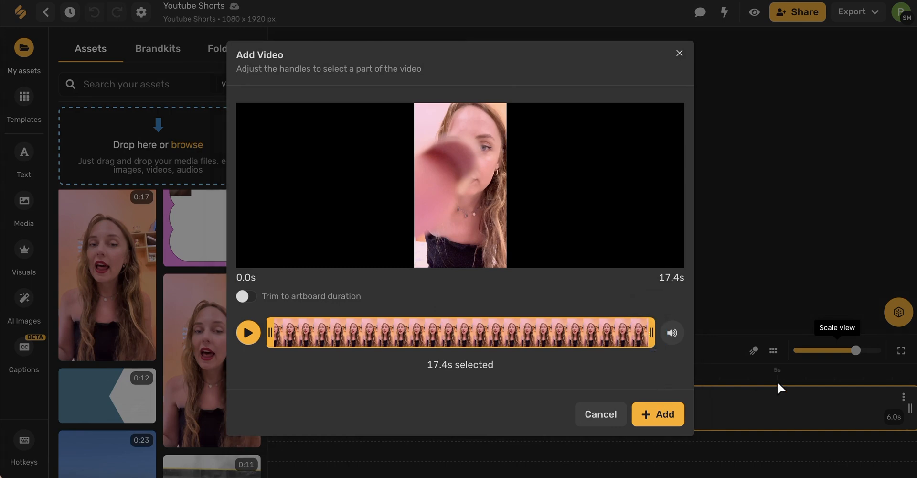
mouse_move(275, 316)
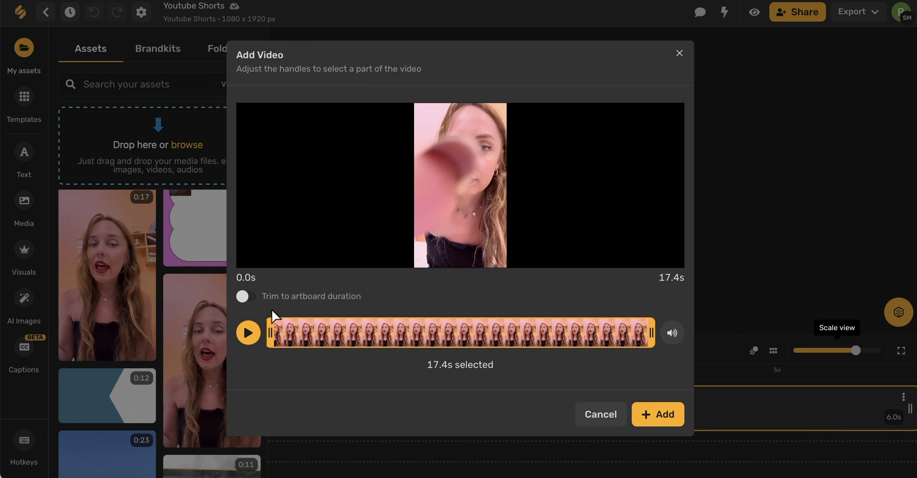
Step: Toggle trim-to-artboard and drag the trim handles until 6.0 seconds are selected
left_click(244, 295)
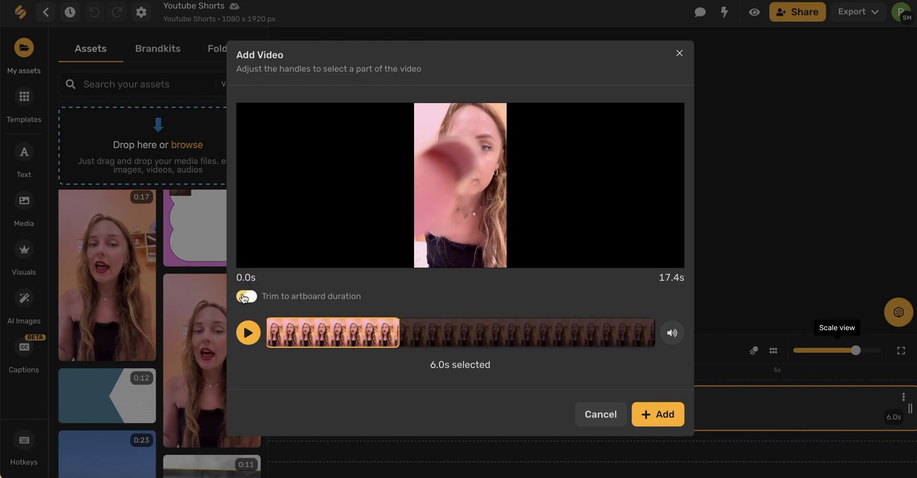
left_click(245, 296)
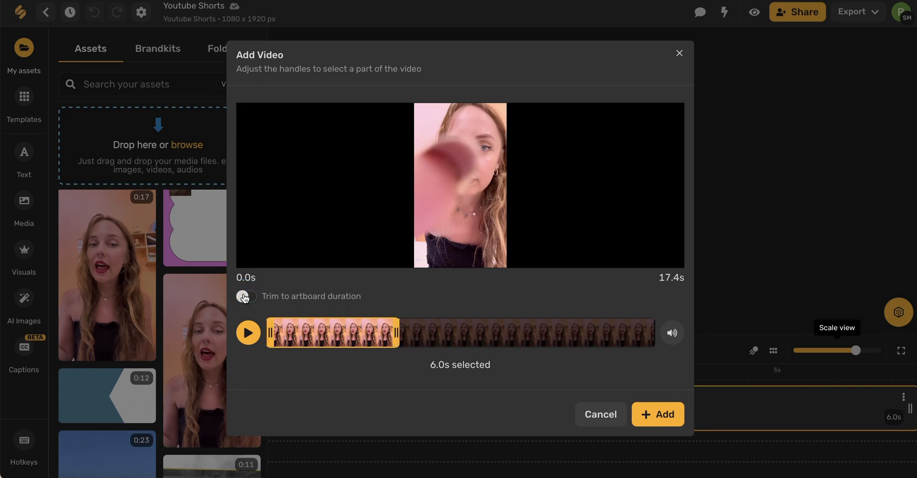
left_click_drag(397, 332, 404, 332)
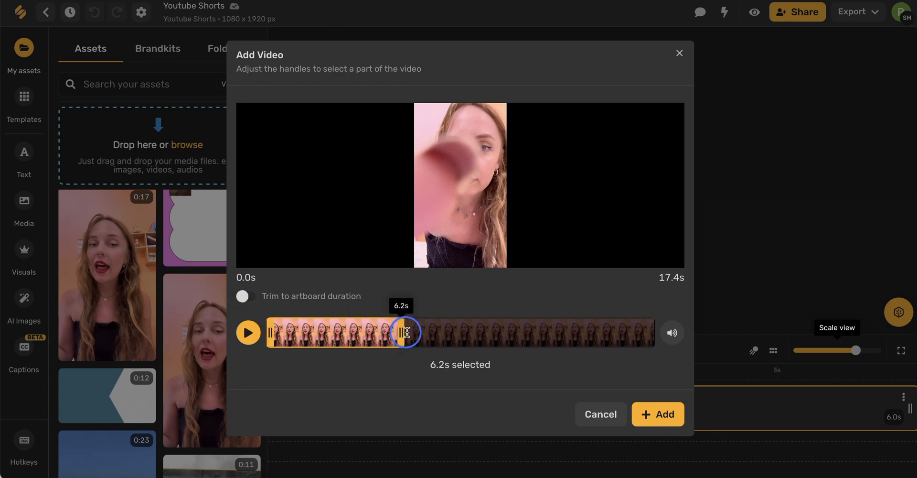
left_click_drag(406, 332, 477, 337)
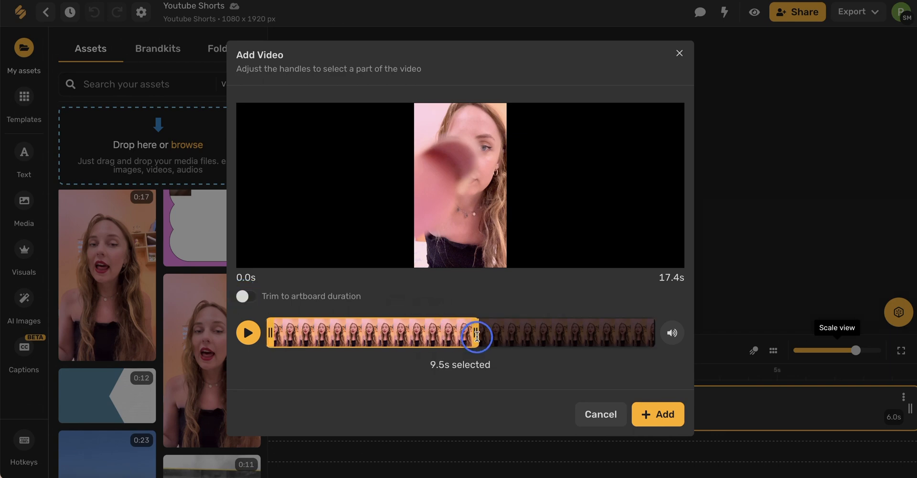
left_click_drag(476, 337, 493, 340)
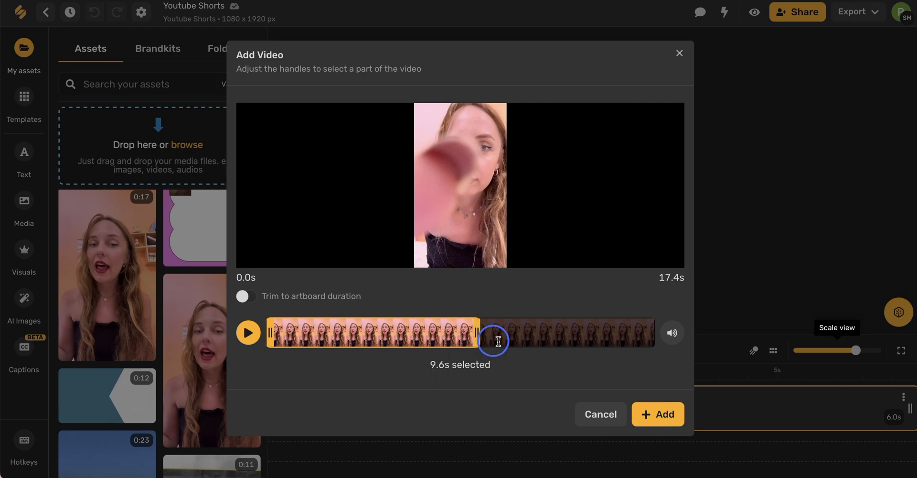
left_click_drag(492, 340, 397, 332)
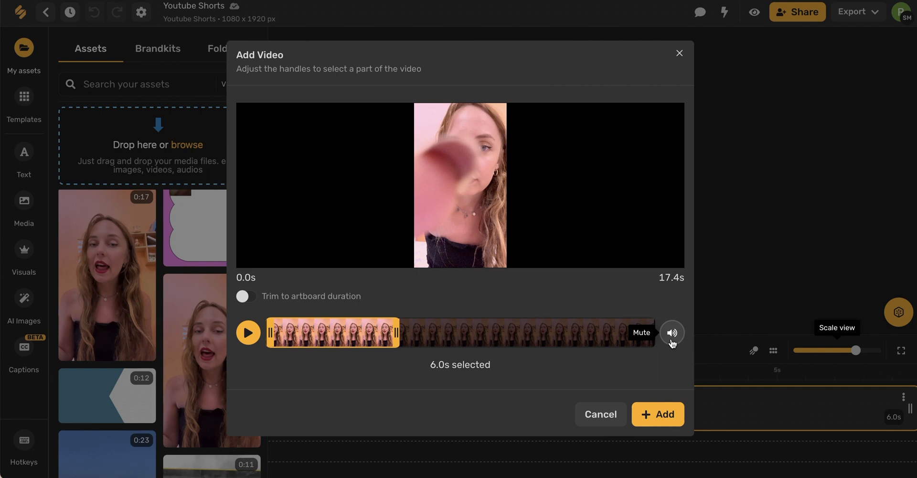
mouse_move(672, 351)
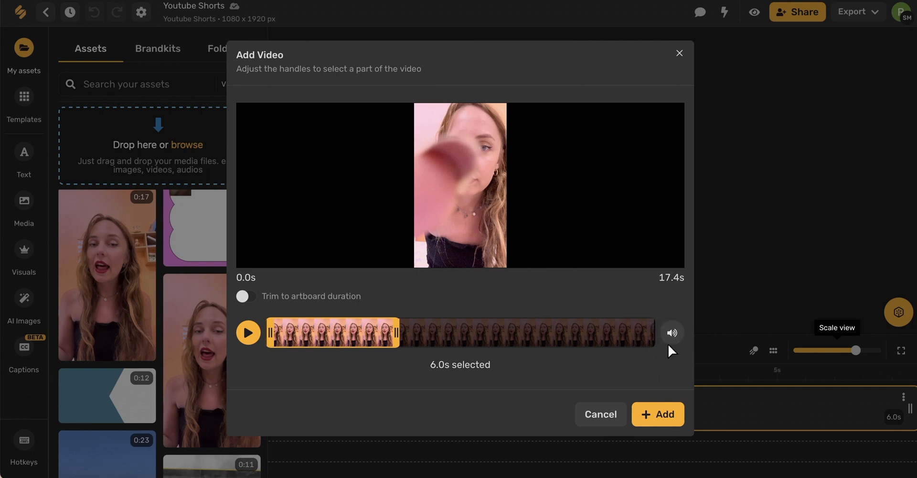
mouse_move(693, 443)
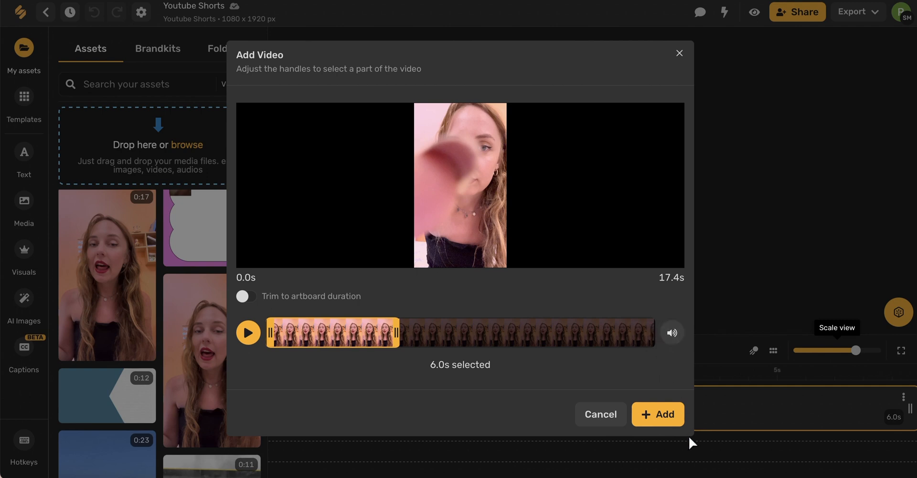
mouse_move(596, 390)
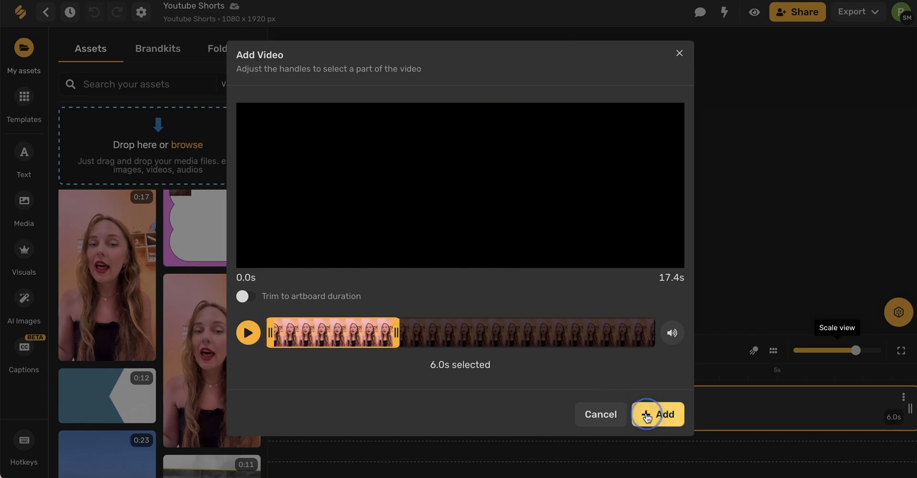
Step: Add the 6-second clip to the artboard and open the Captions panel
left_click(657, 414)
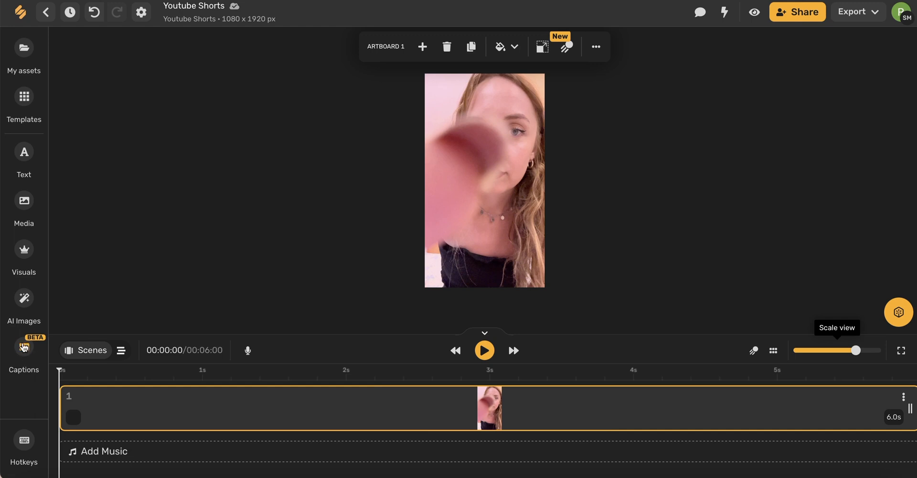
left_click(23, 345)
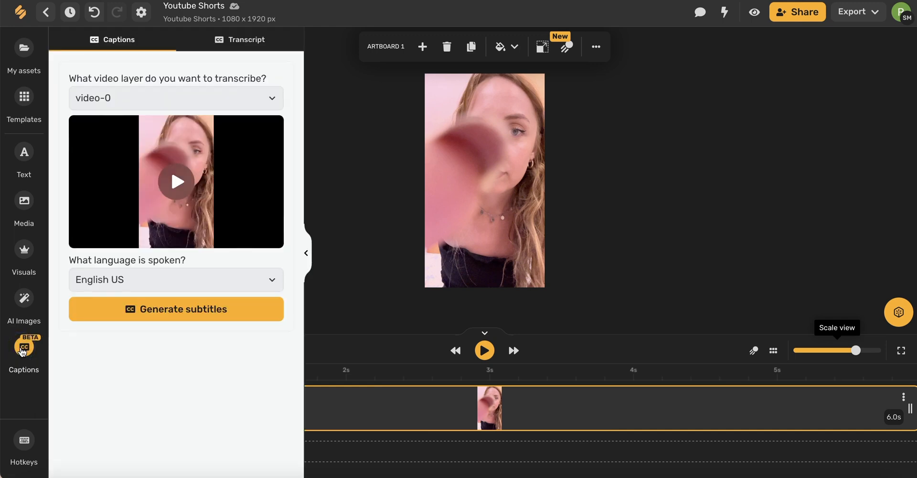
Step: Keep video-0 and English US selected, then generate subtitles from the clip's speech
left_click(176, 97)
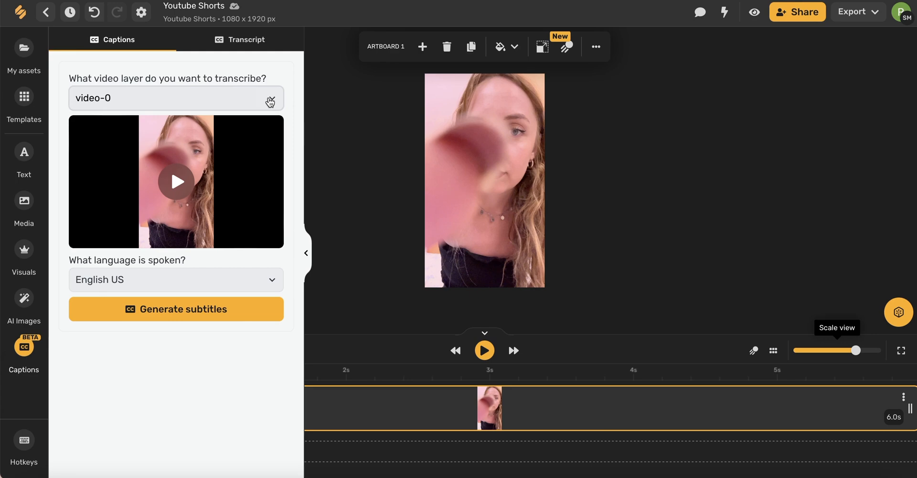
mouse_move(252, 99)
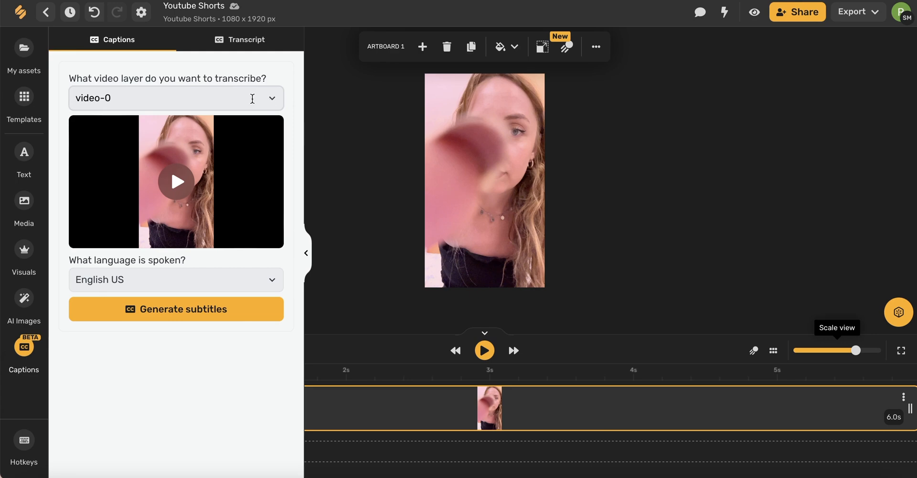
mouse_move(275, 97)
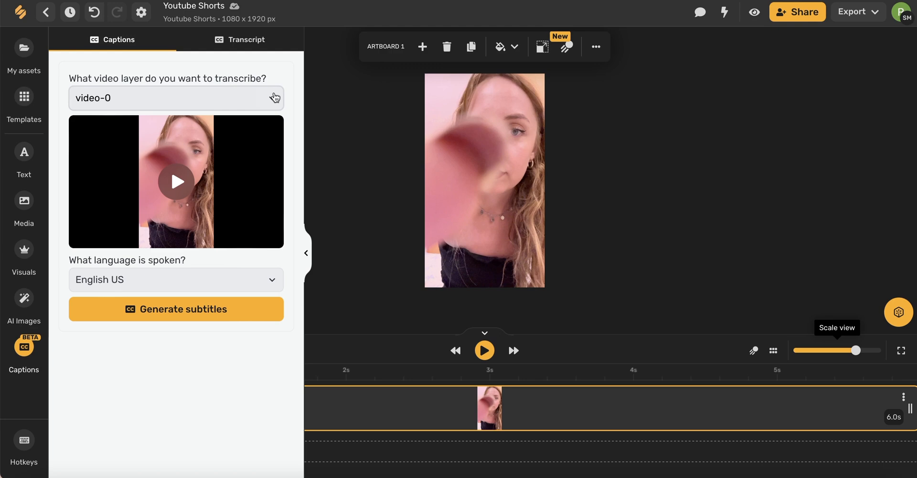
left_click(175, 279)
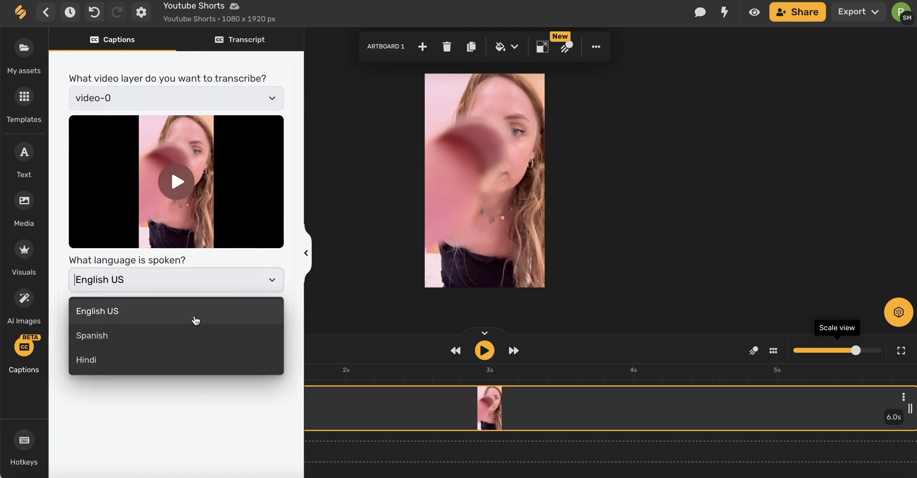
mouse_move(121, 381)
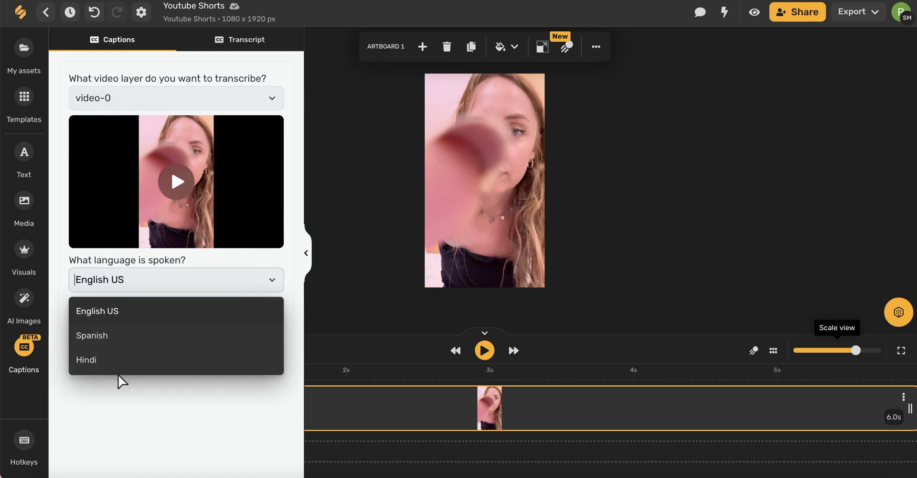
left_click(96, 311)
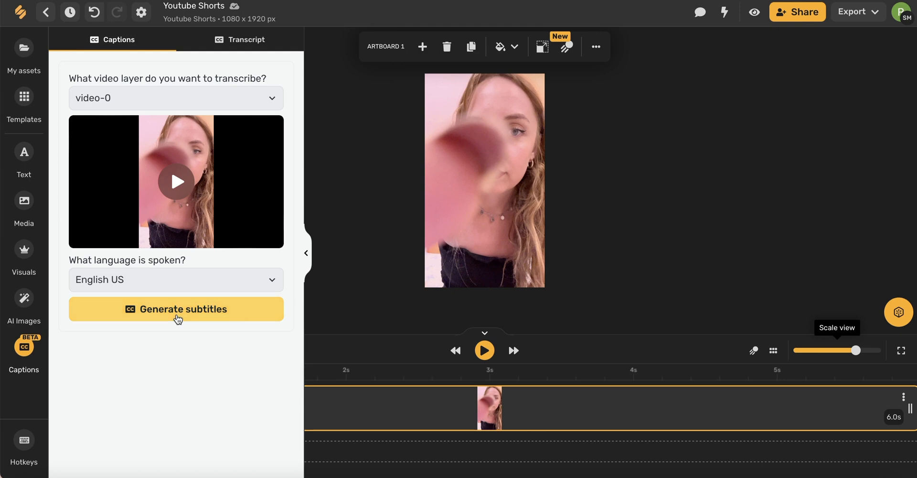
left_click(175, 309)
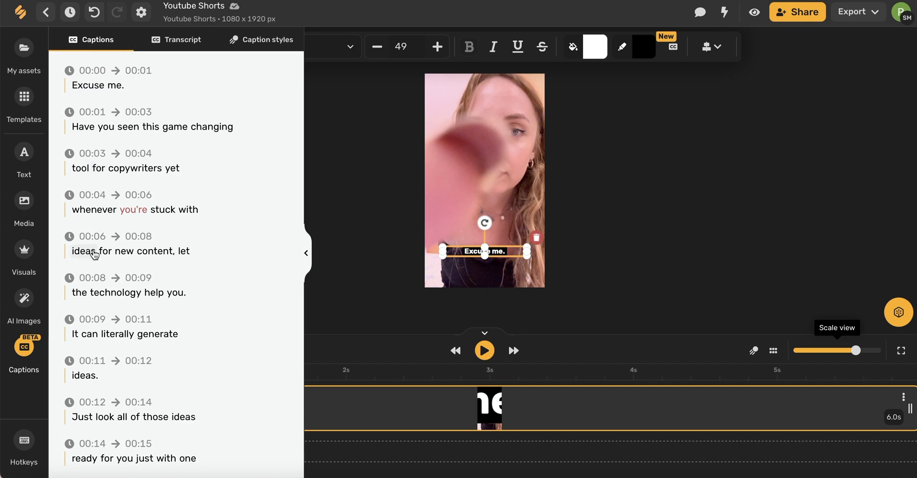
Step: Switch to the Transcript view to read the full caption text
left_click(182, 39)
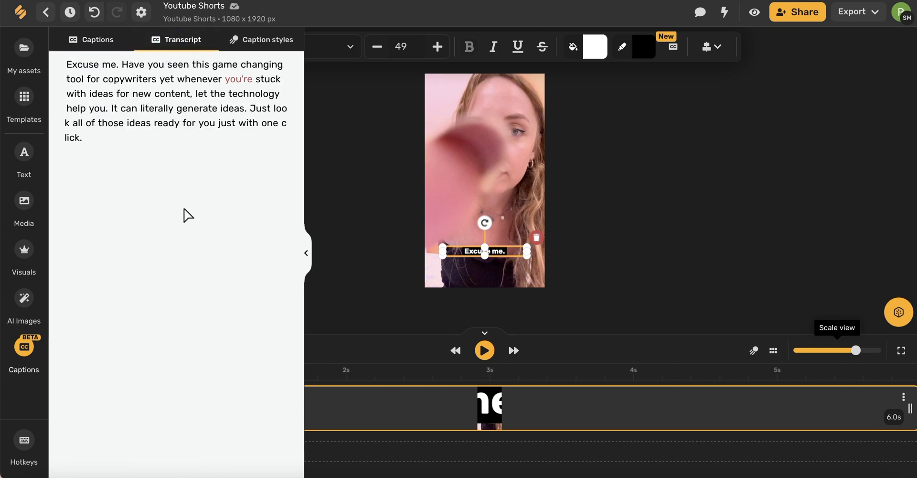
Step: Change the flagged low-confidence word 'you're' to 'you are' in the transcript
double_click(237, 79)
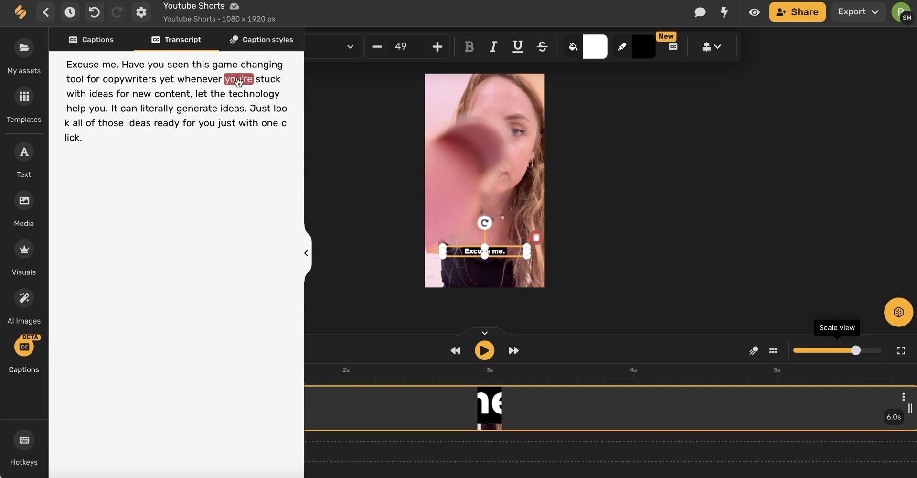
left_click(238, 78)
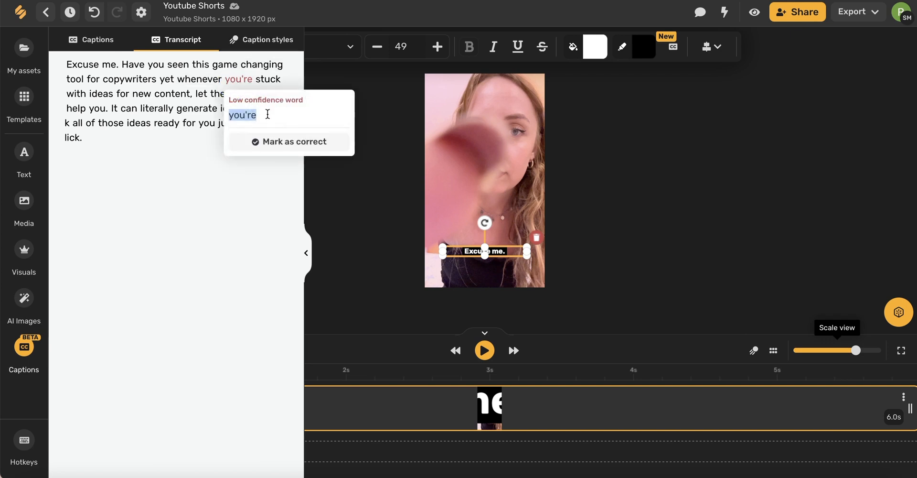
left_click(288, 141)
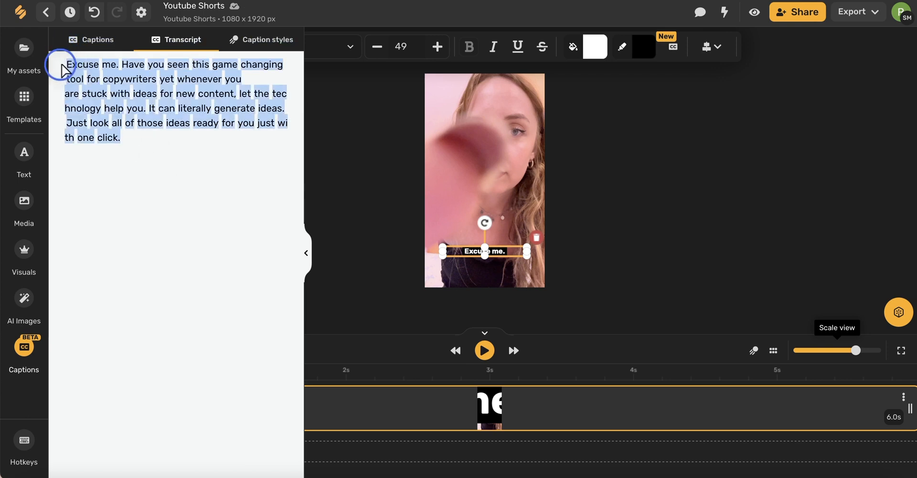
mouse_move(183, 167)
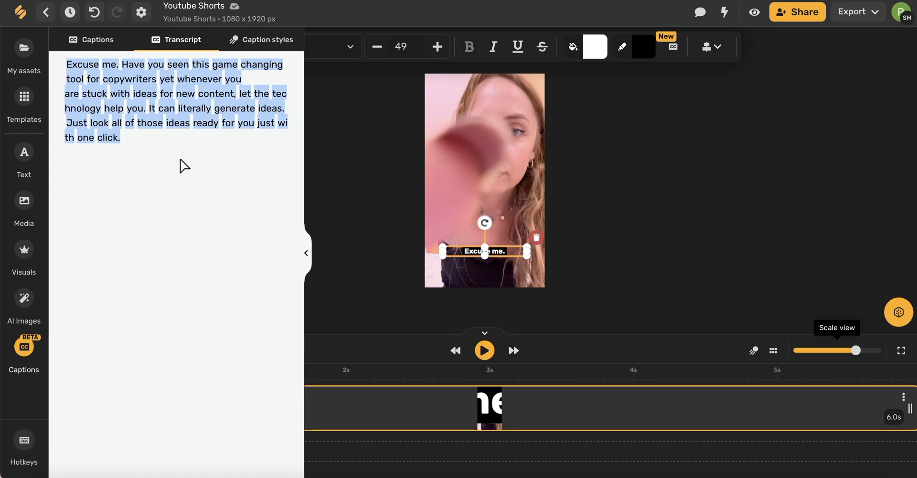
left_click(286, 63)
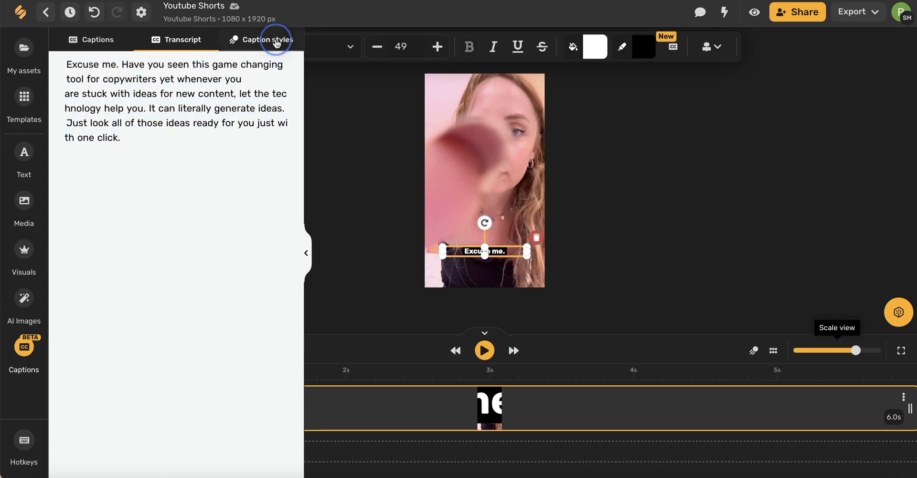
Step: Apply the Luke caption preset, then collapse the captions panel
left_click(268, 39)
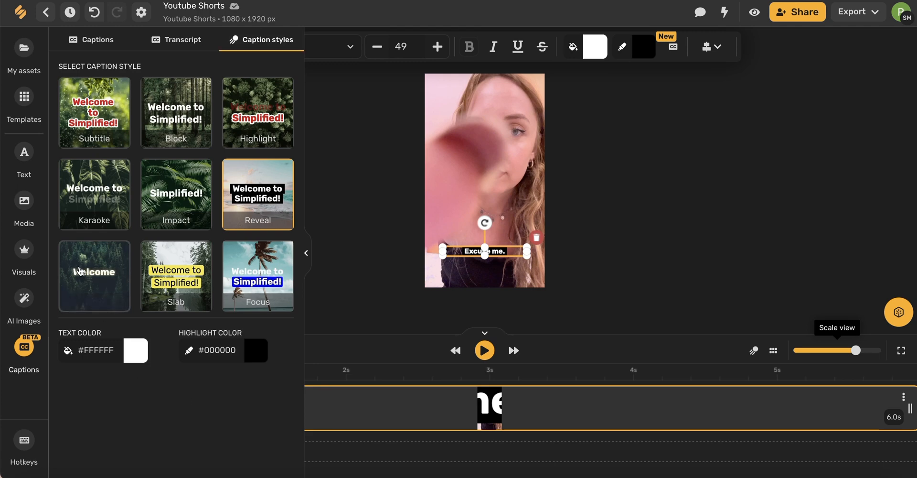
left_click(93, 275)
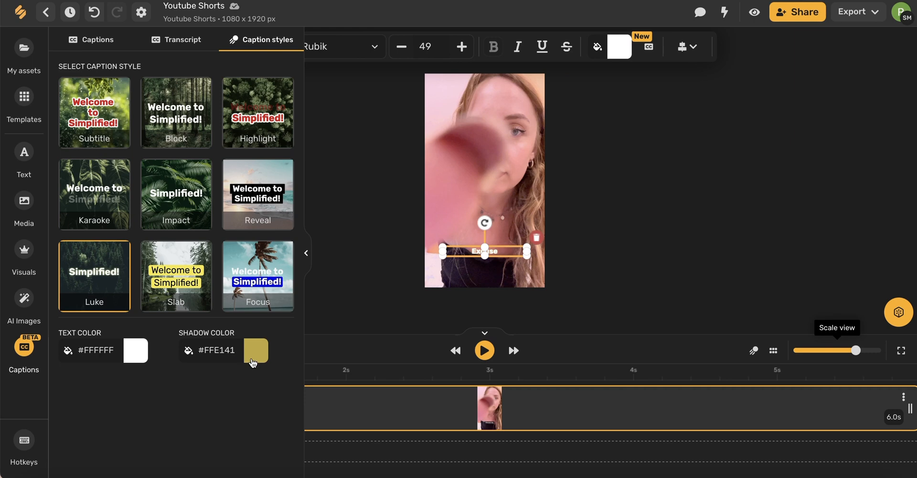
mouse_move(307, 253)
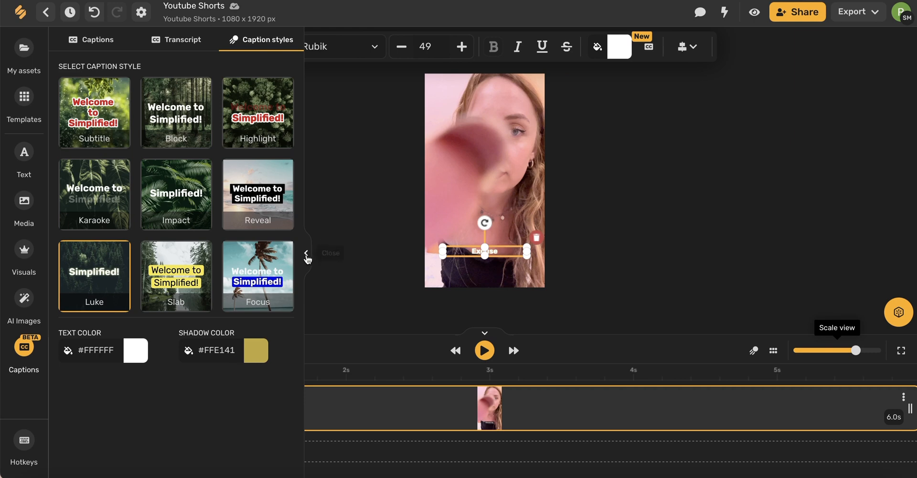
left_click(304, 253)
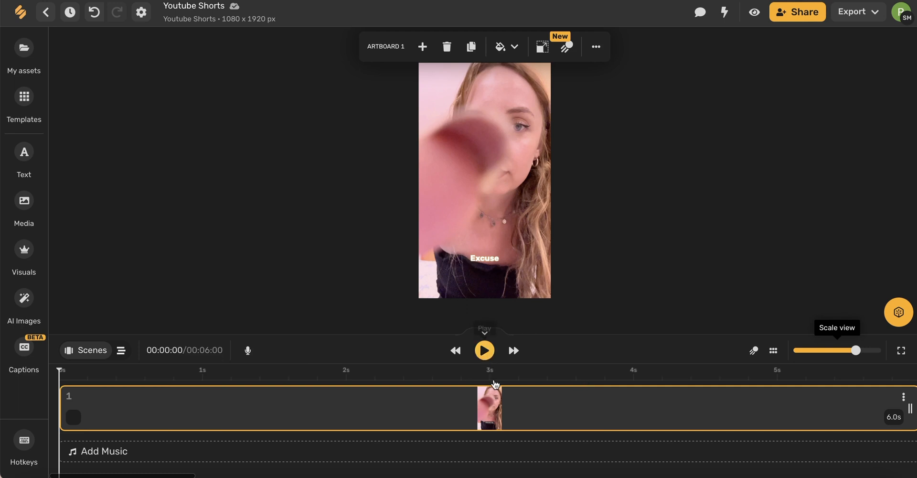
left_click(484, 350)
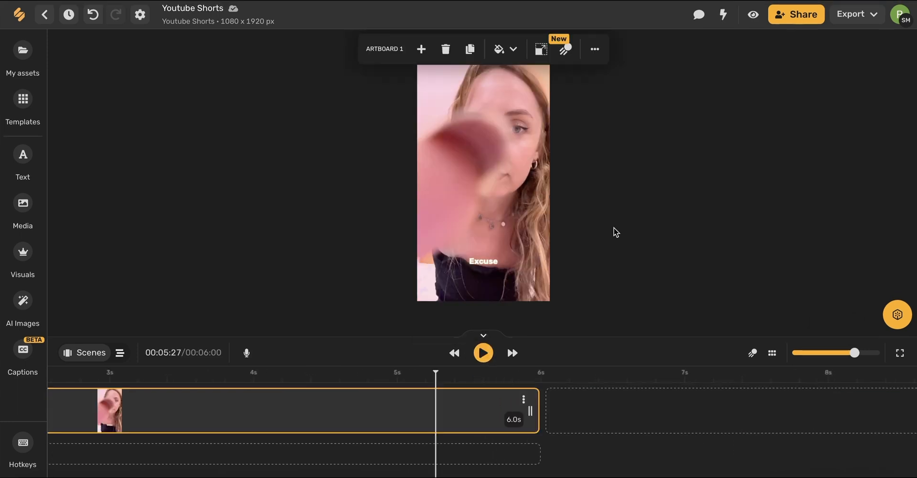
mouse_move(728, 158)
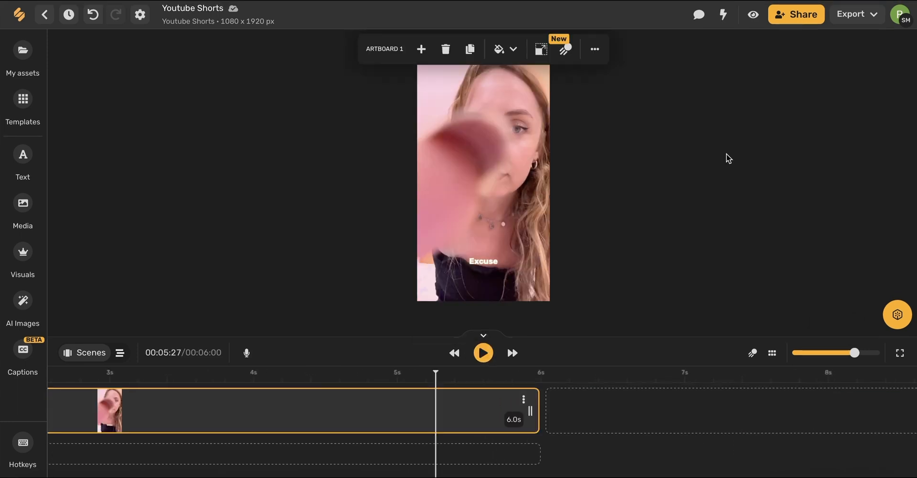
mouse_move(802, 14)
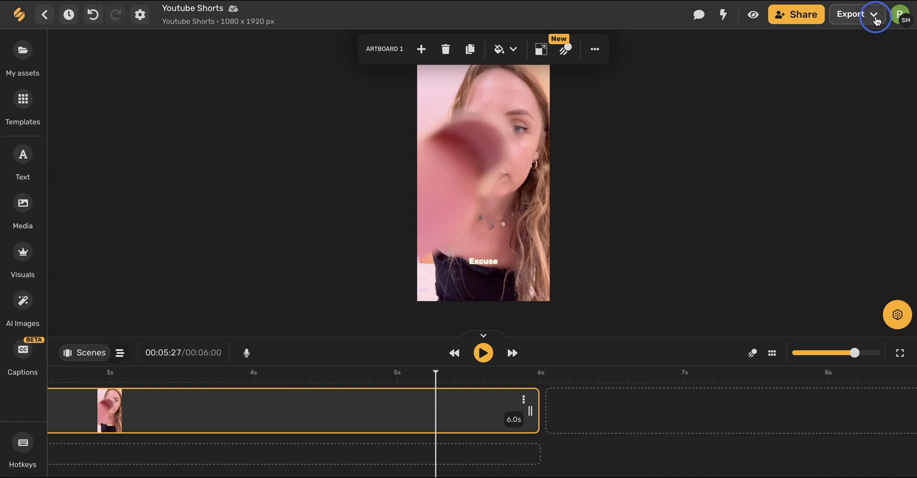
Step: Open the Export menu showing Download now, Publish on social and Publish To Community
left_click(873, 14)
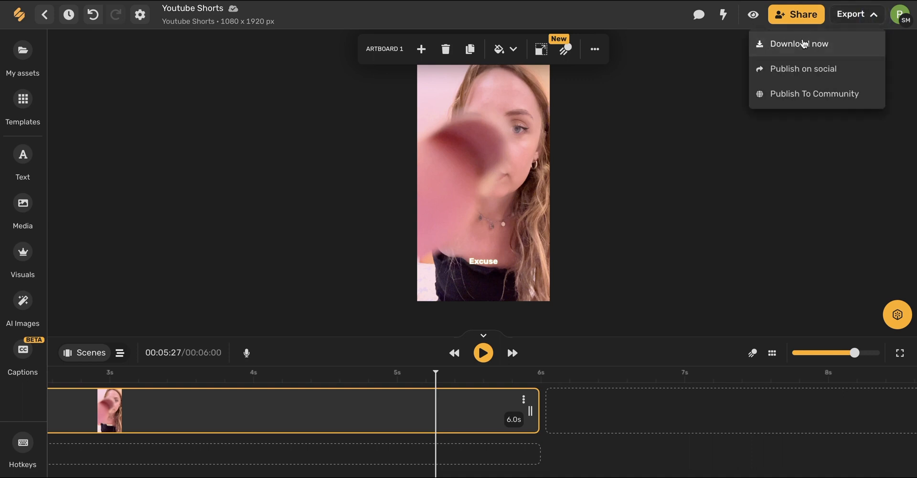
mouse_move(825, 74)
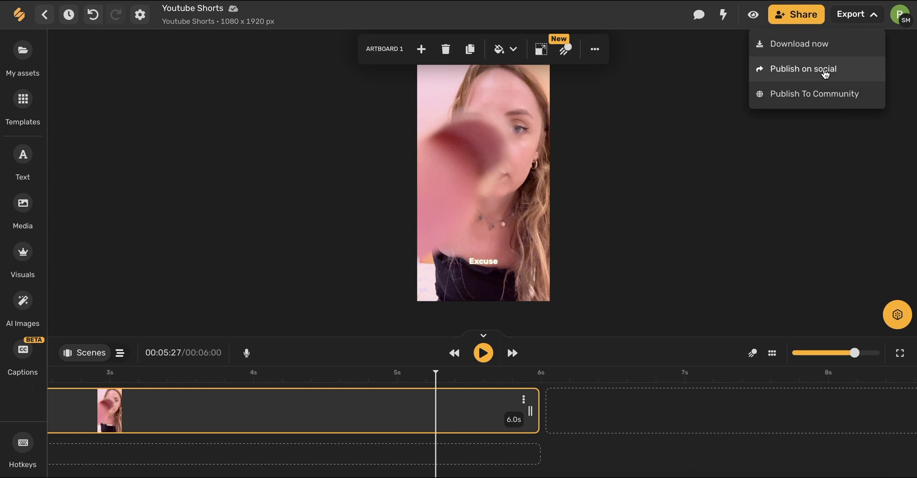
mouse_move(828, 93)
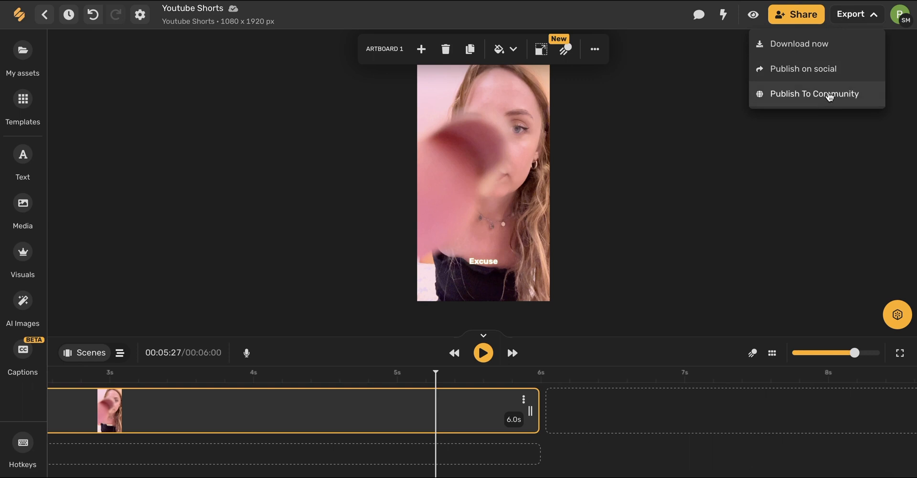